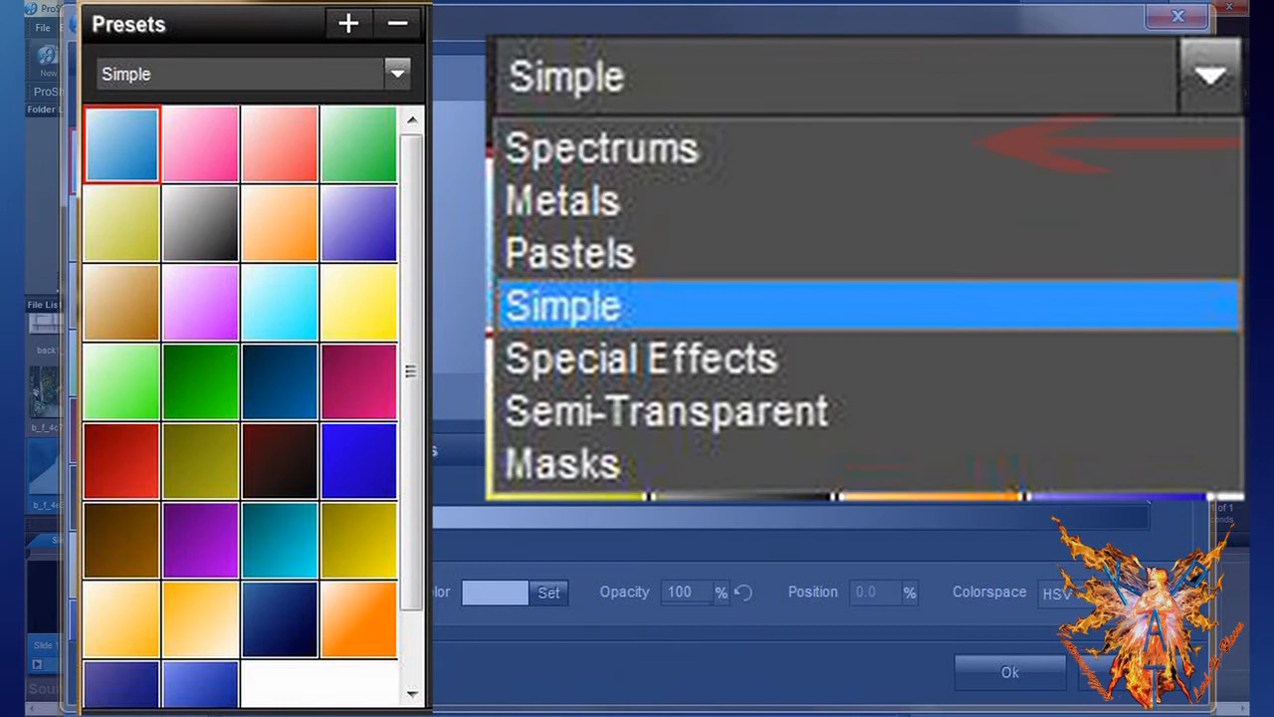
Step: Browse the Pastels, Simple and Special Effects gradient preset collections
{"action": "left_click", "coordinate": [601, 147]}
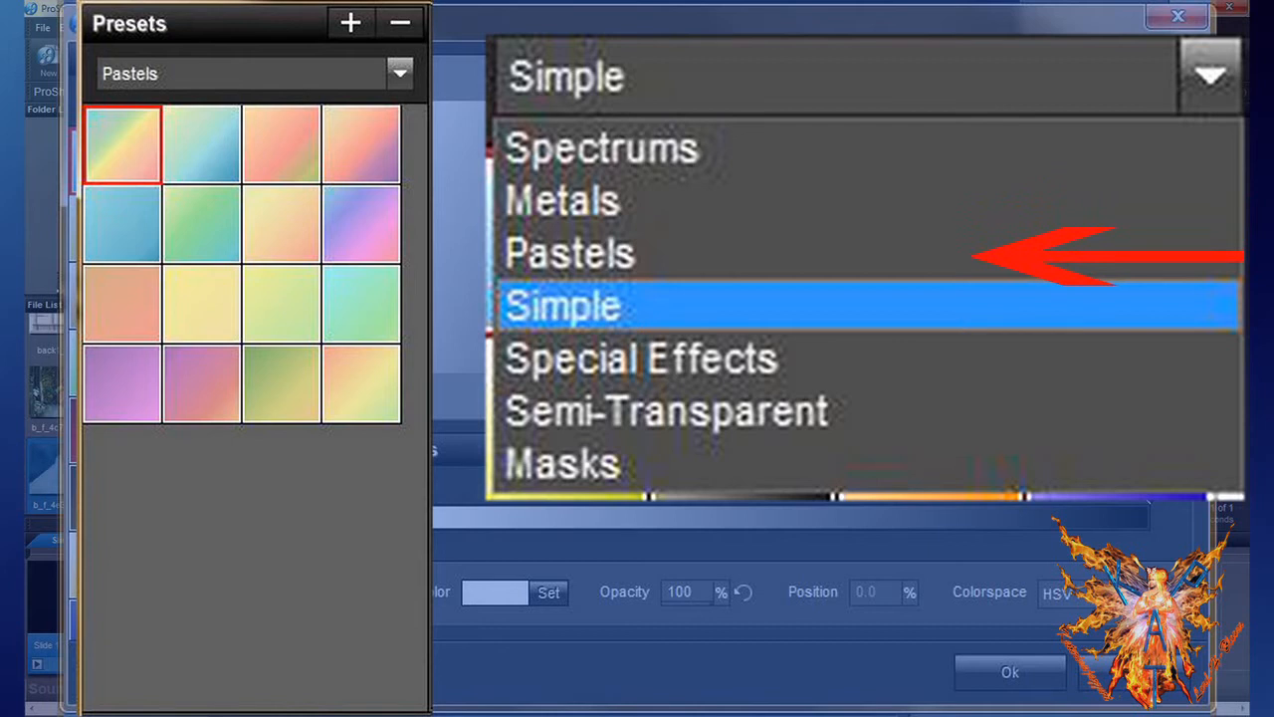
{"action": "left_click", "coordinate": [561, 306]}
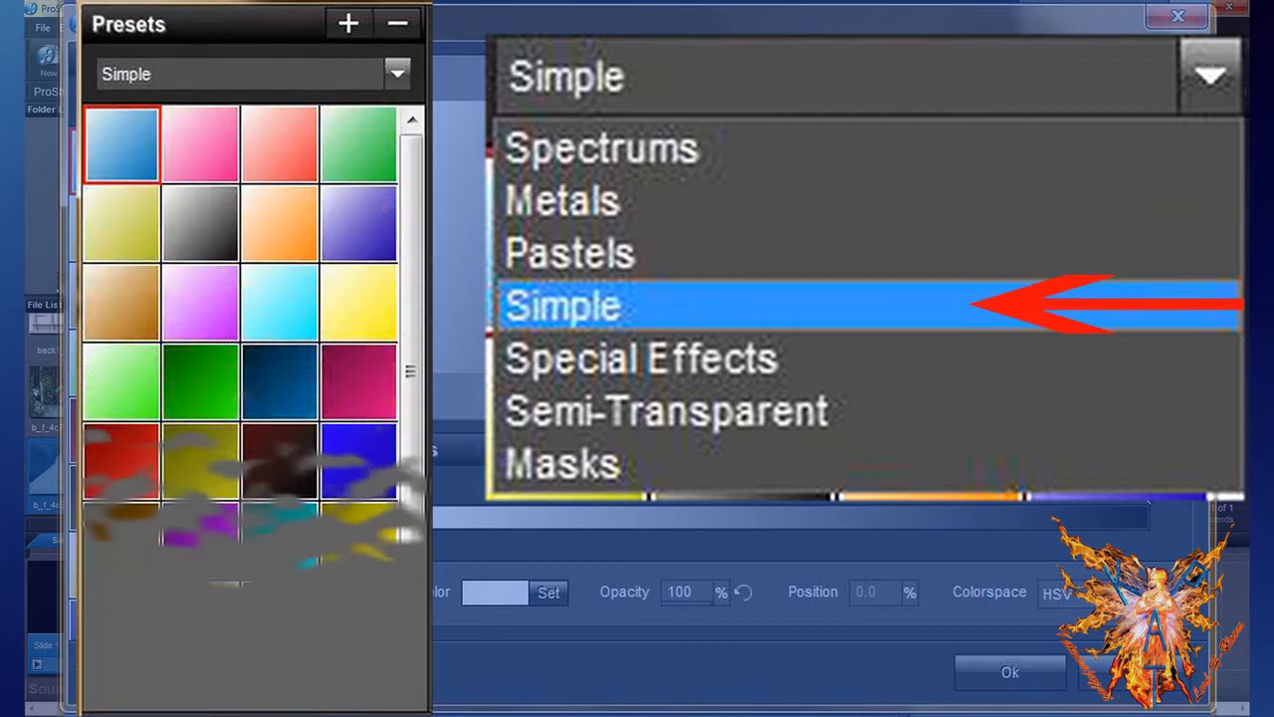
{"action": "scroll", "scroll_direction": "down", "scroll_amount": 3}
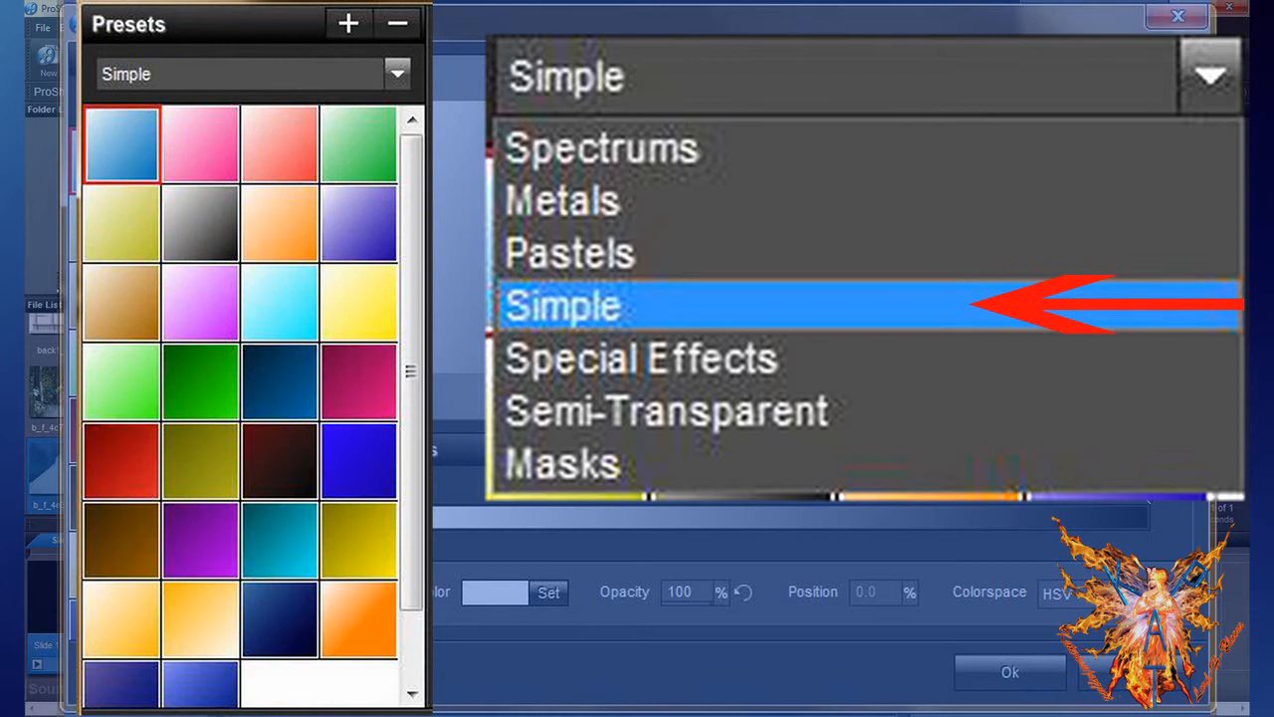
{"action": "left_click", "coordinate": [641, 359]}
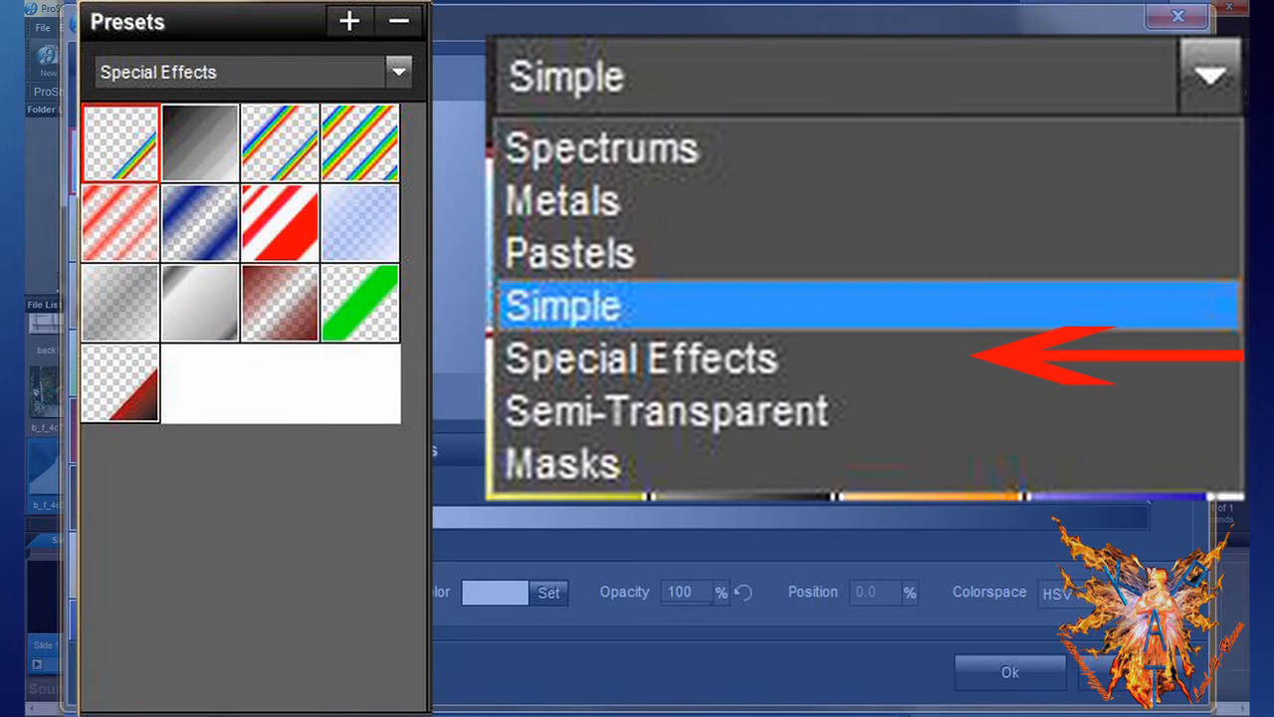
Step: Browse the Semi-Transparent and Masks preset collections, then return to Simple
{"action": "left_click", "coordinate": [665, 410]}
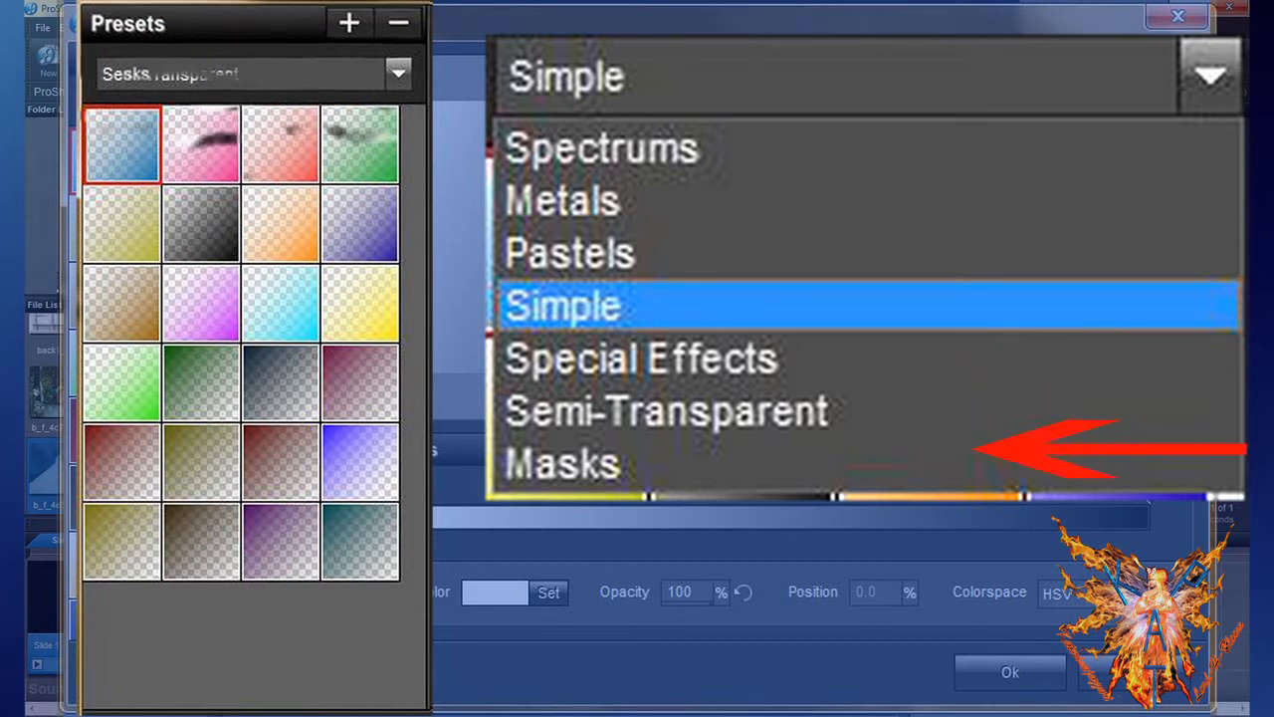
{"action": "left_click", "coordinate": [561, 465]}
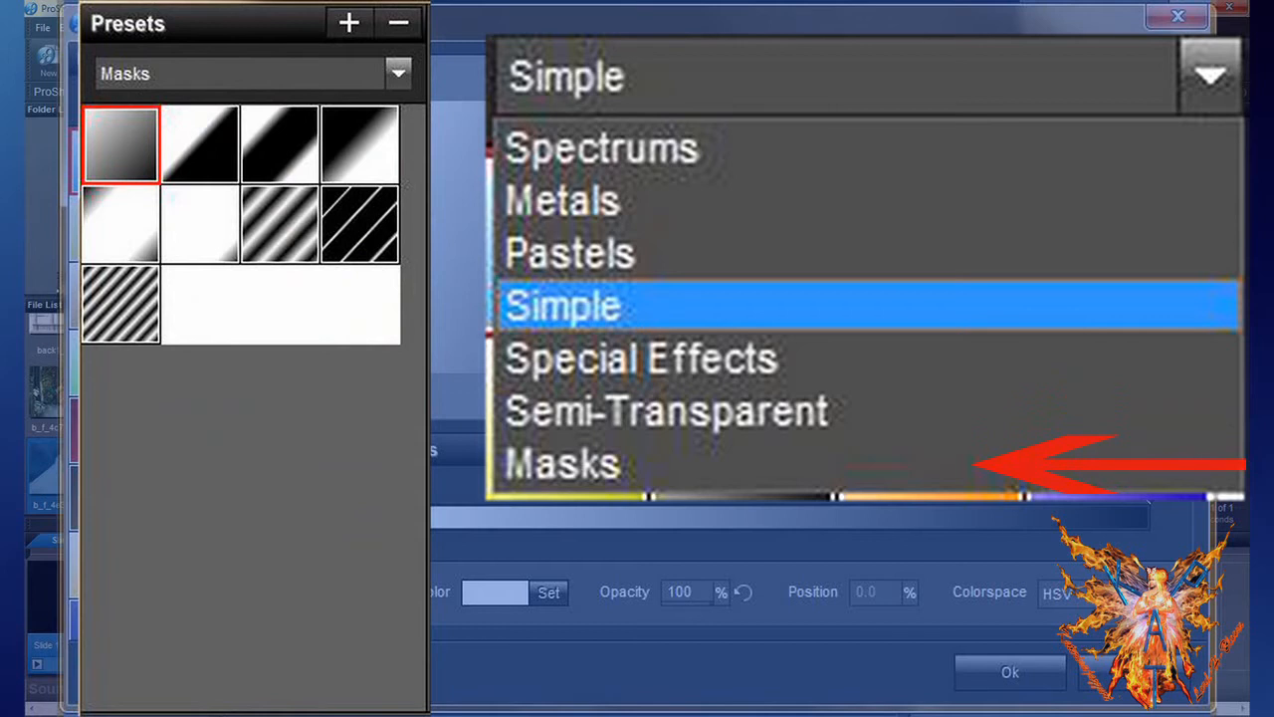
{"action": "left_click", "coordinate": [561, 464]}
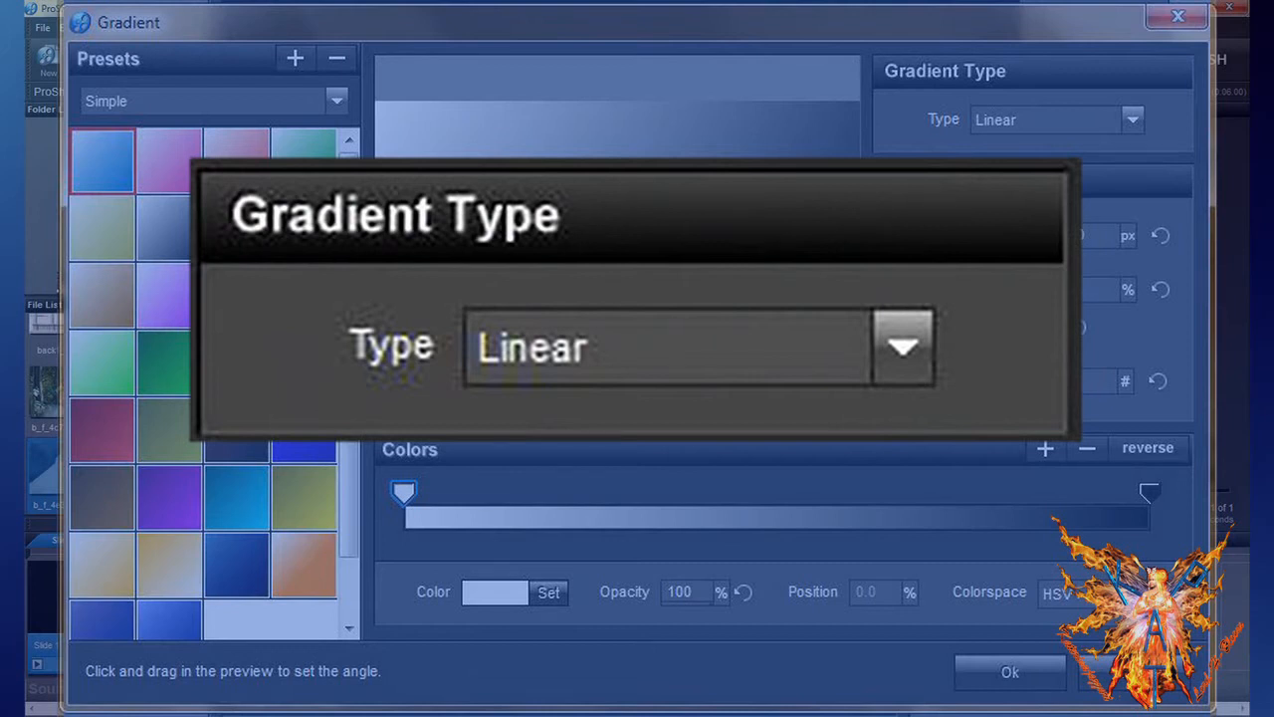
Step: Cycle the gradient type through Angular and Rectangular
{"action": "left_click", "coordinate": [900, 347]}
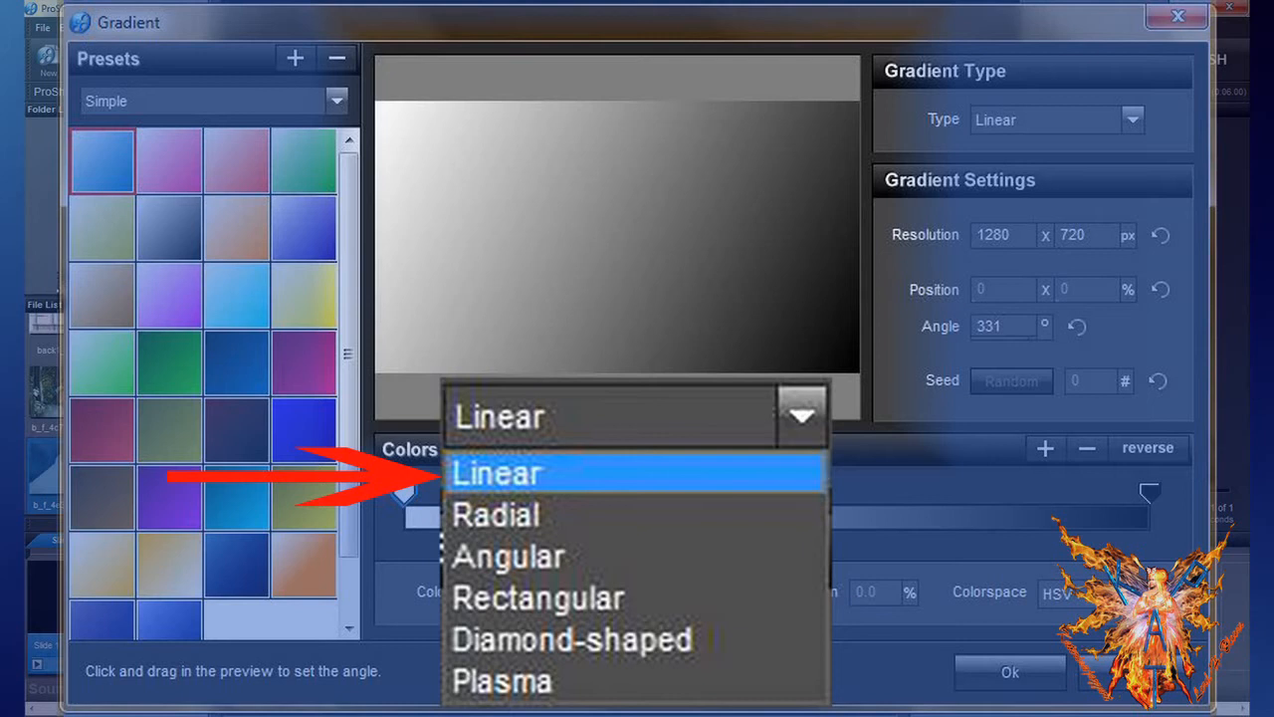
{"action": "left_click", "coordinate": [495, 514]}
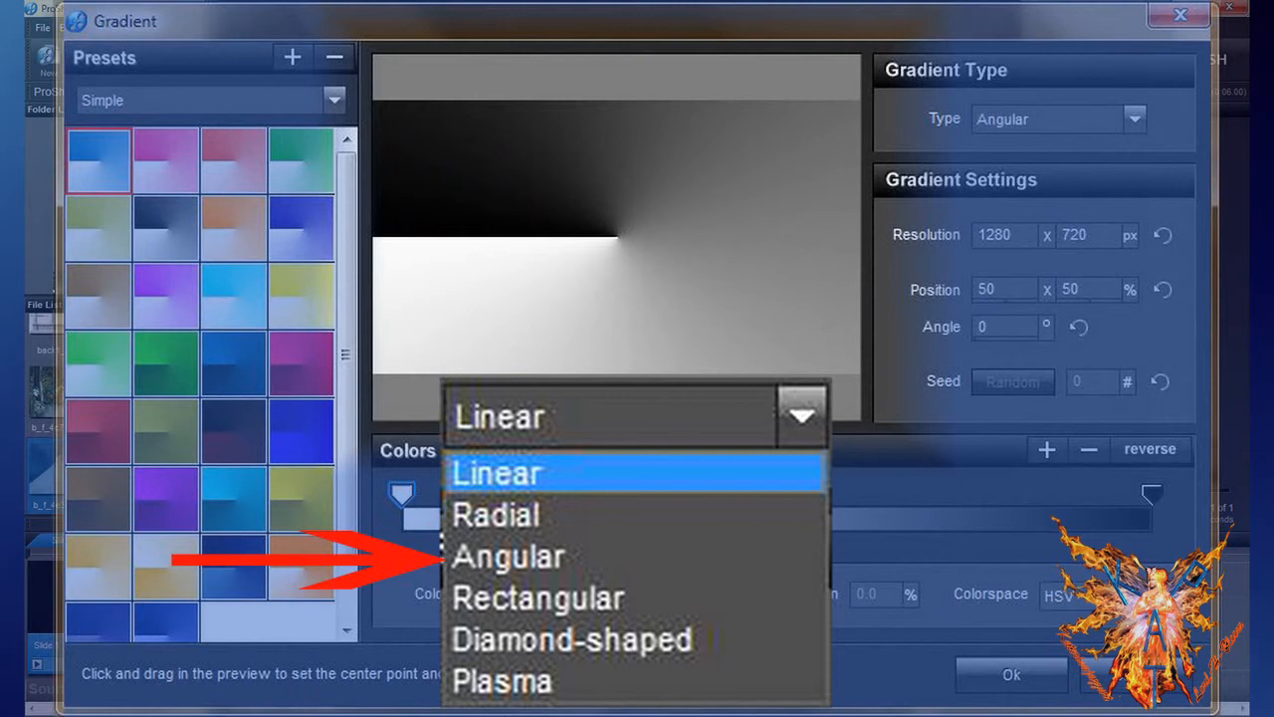
{"action": "left_click", "coordinate": [538, 598]}
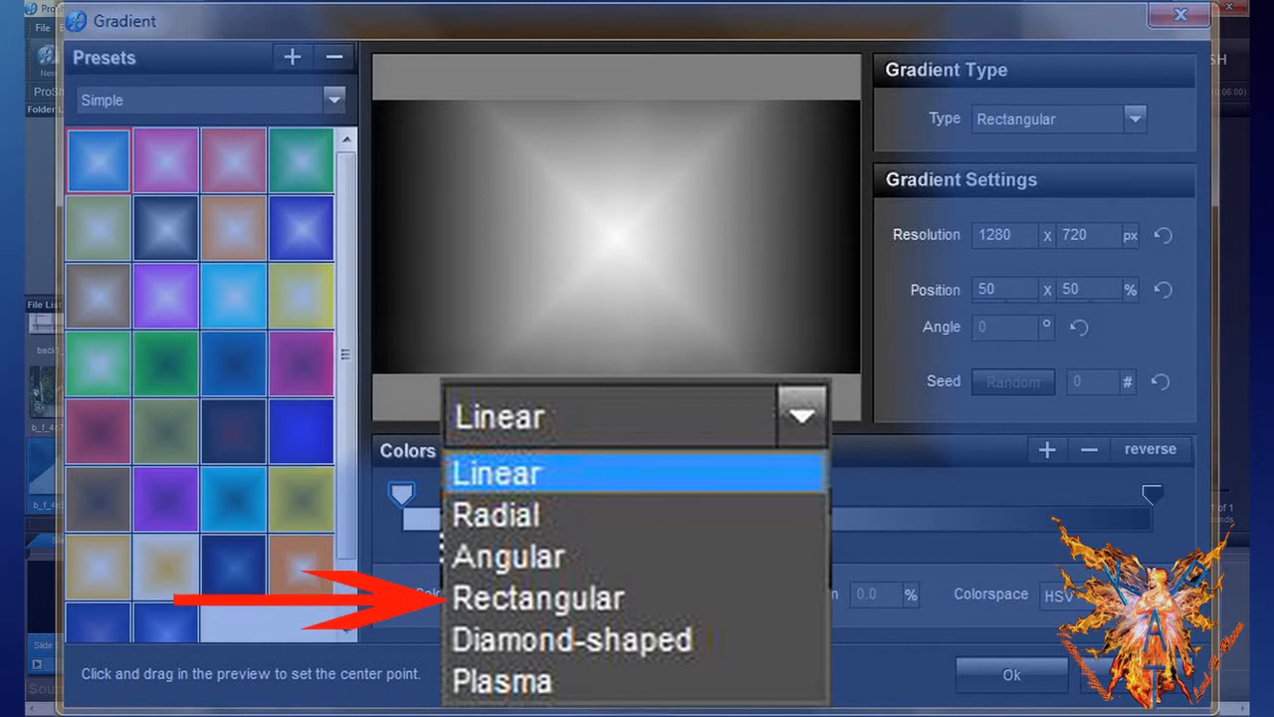
{"action": "left_click", "coordinate": [571, 639]}
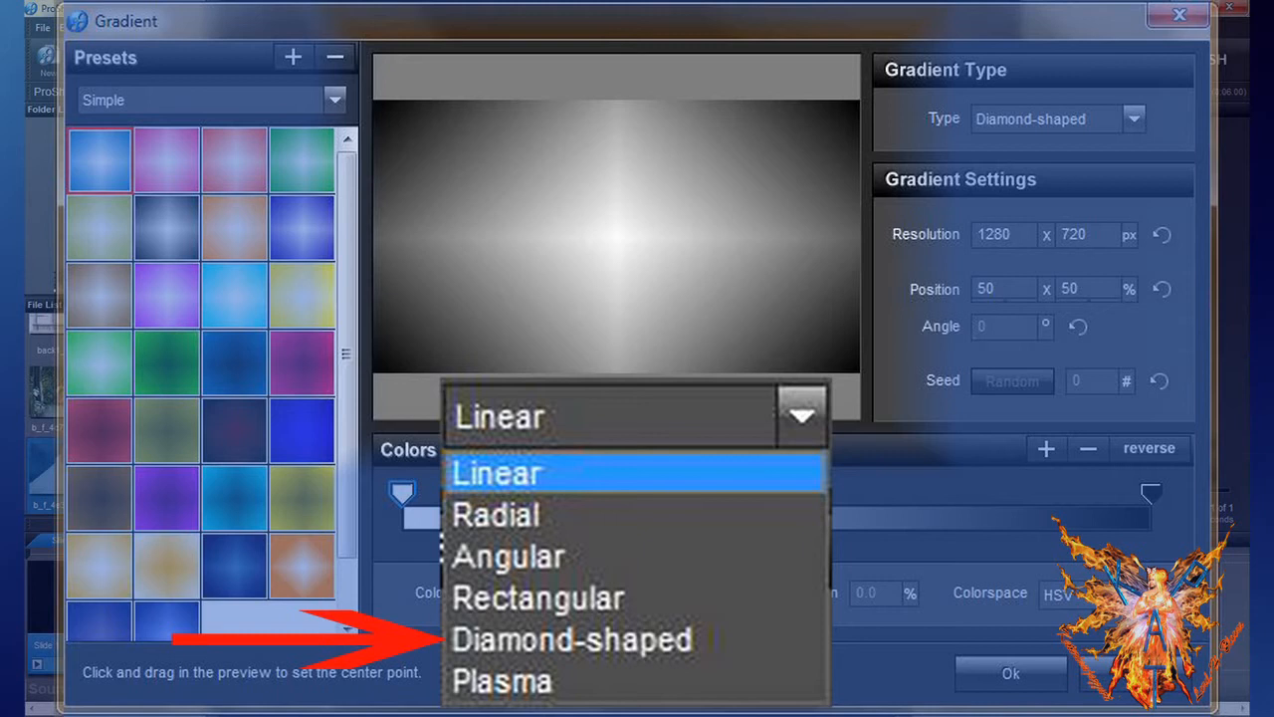
Step: Try the Diamond-shaped and Plasma gradient types, ending back on Linear
{"action": "left_click", "coordinate": [502, 681]}
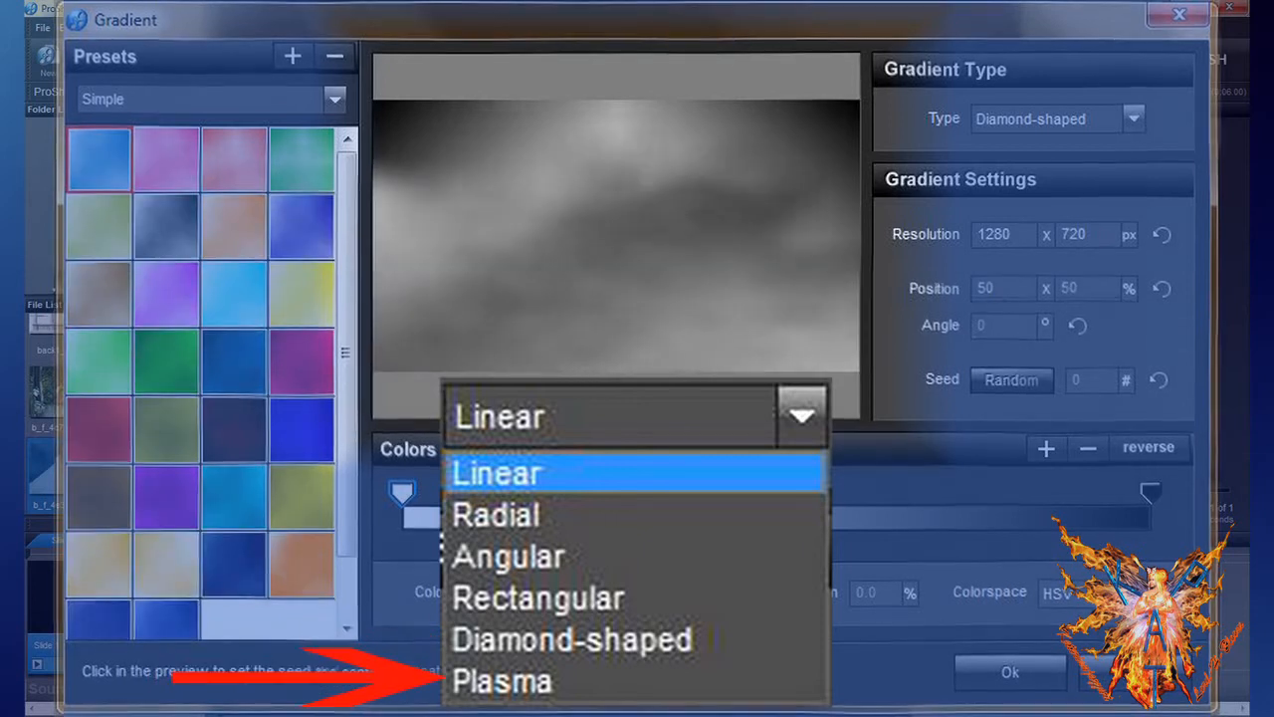
{"action": "left_click", "coordinate": [501, 680]}
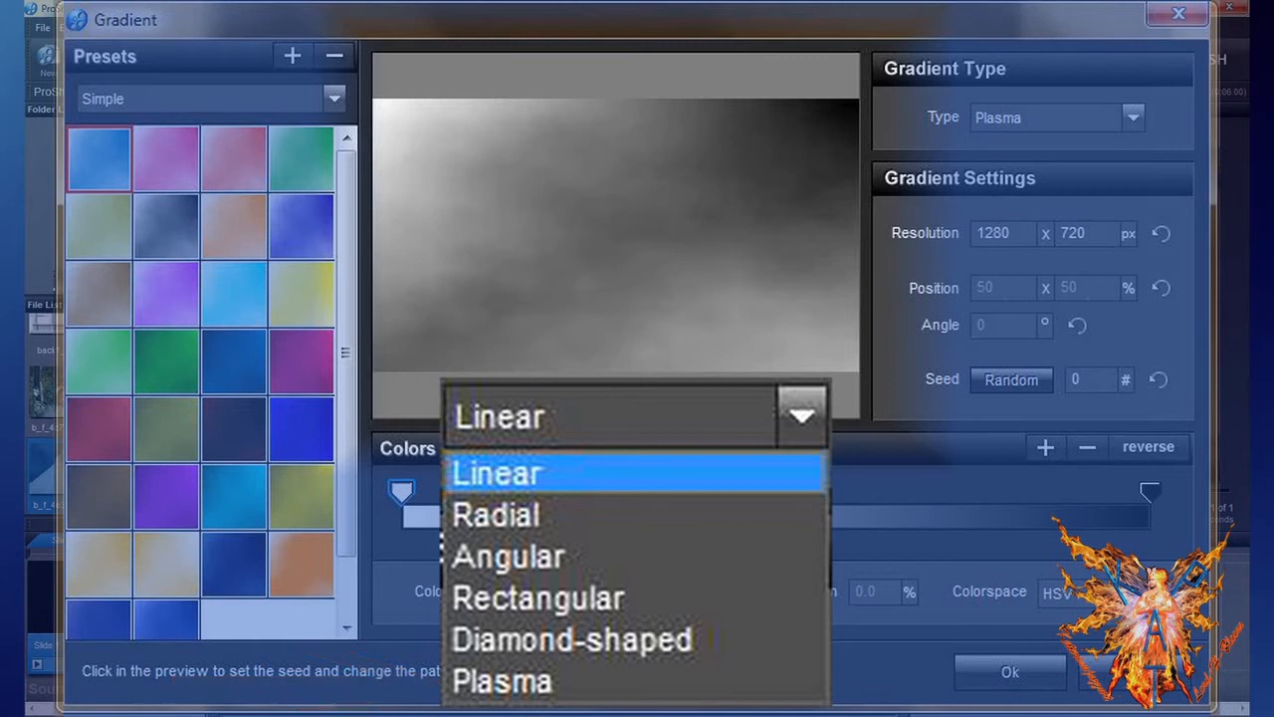
{"action": "left_click", "coordinate": [498, 474]}
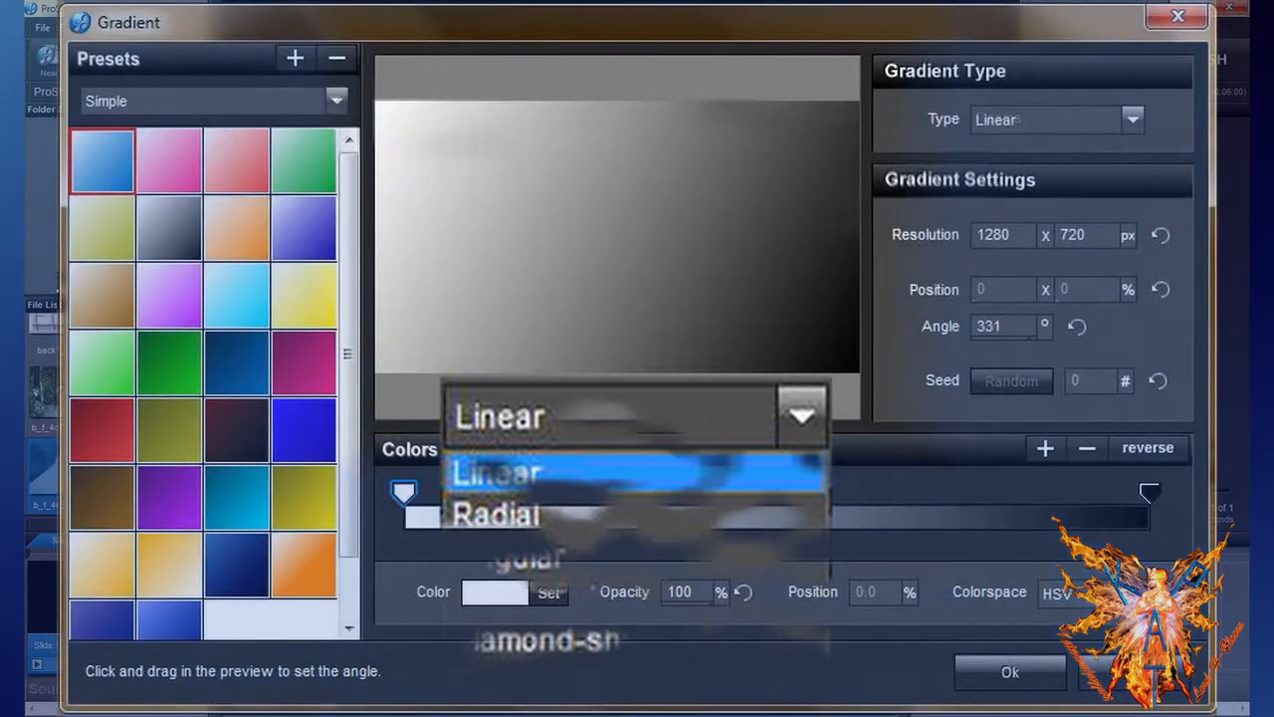
Step: Keep the Linear gradient at 1280 × 720 with its angle at about 332°
{"action": "left_click", "coordinate": [498, 470]}
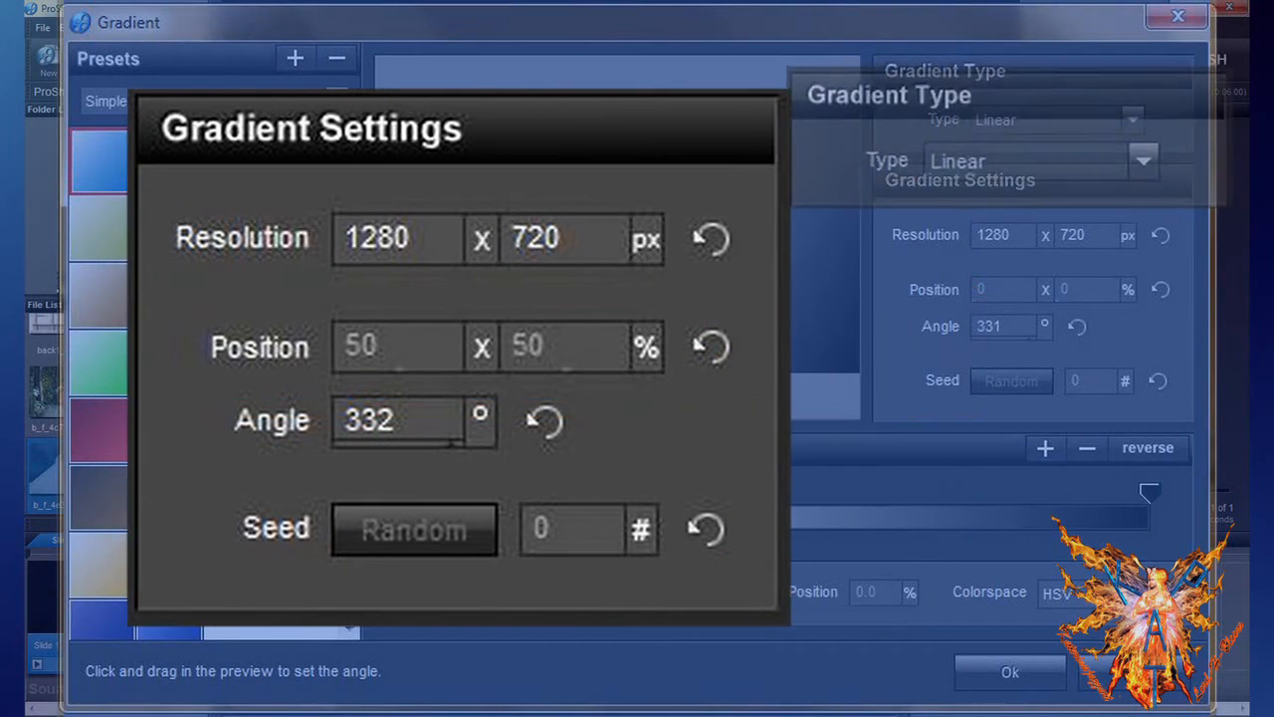
Step: Adjust the gradient settings with position 50 × 50 % and switch toward Angular
{"action": "left_click", "coordinate": [1147, 209]}
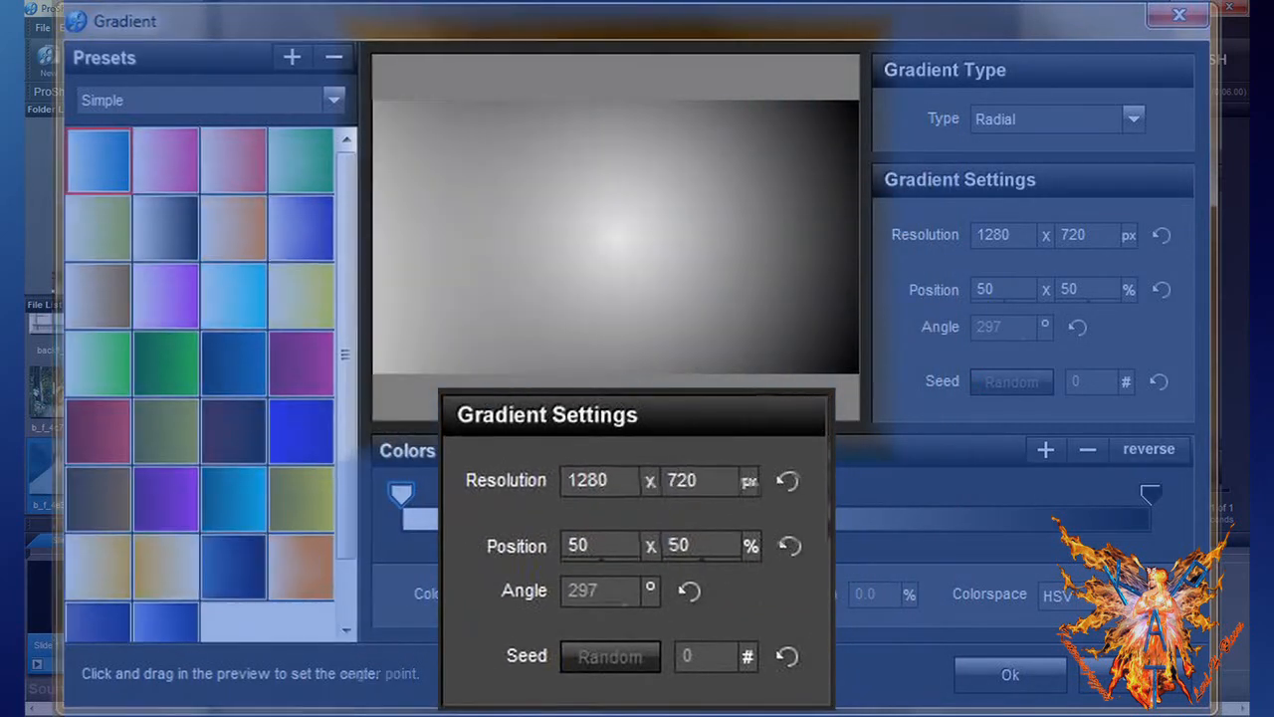
{"action": "left_click", "coordinate": [1055, 120]}
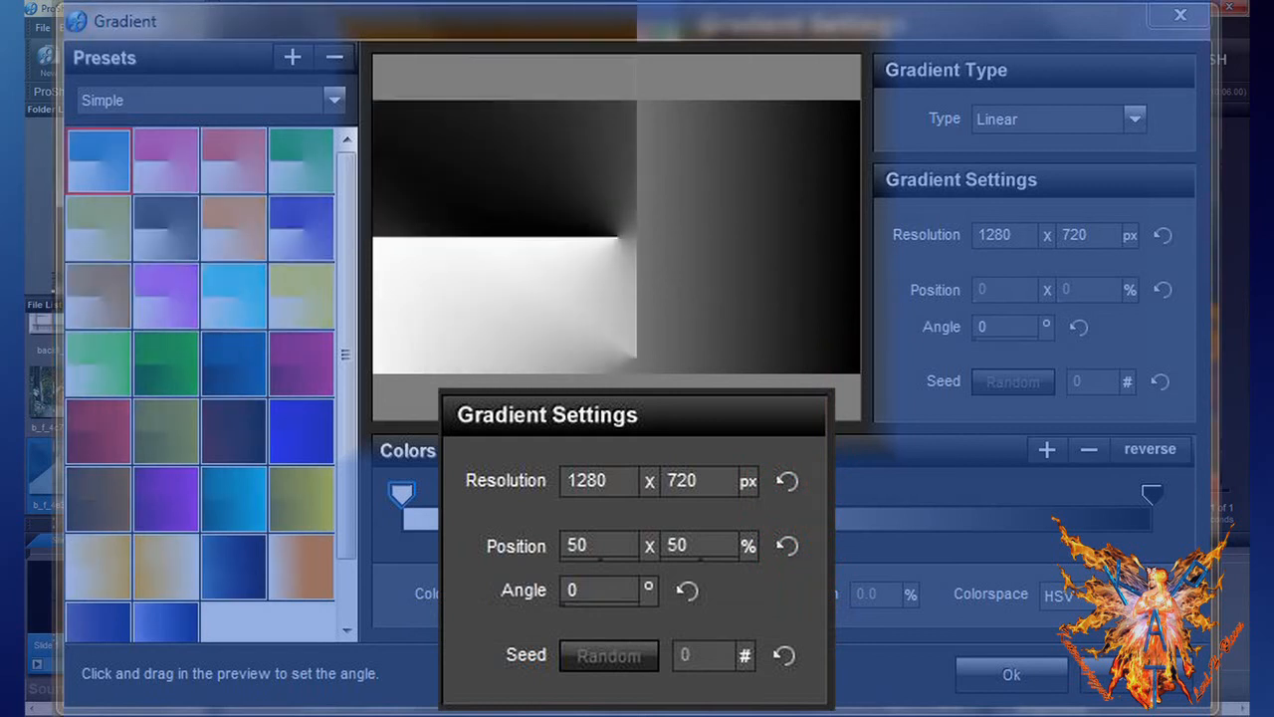
Step: Set the Angular gradient's angle to 90°, then choose Plasma so seed 0 applies
{"action": "left_click", "coordinate": [1057, 120]}
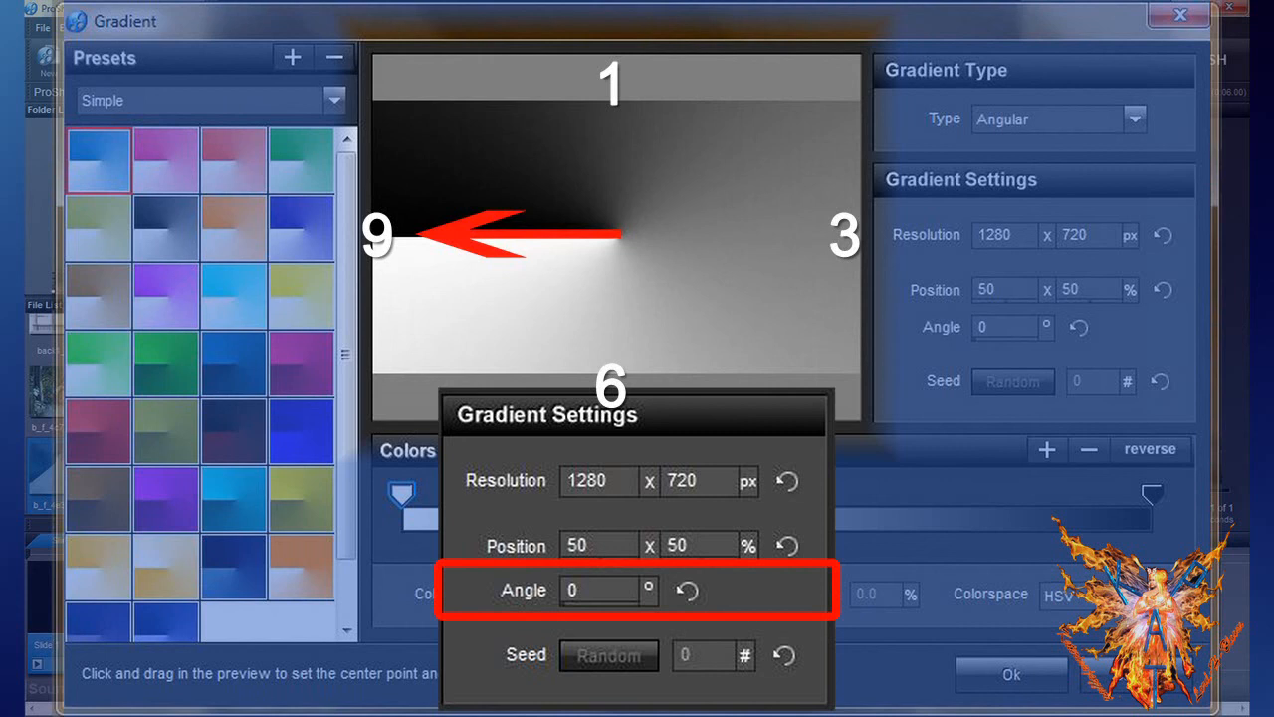
{"action": "type", "text": "90"}
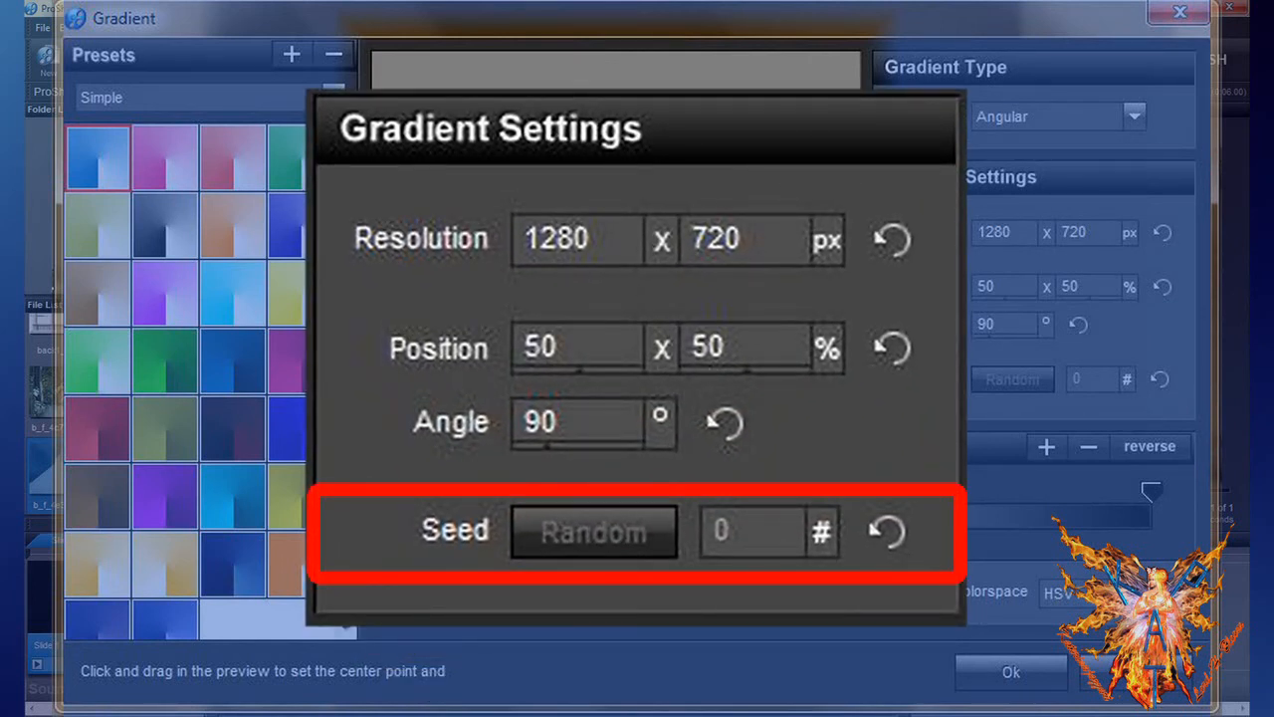
{"action": "left_click", "coordinate": [593, 530]}
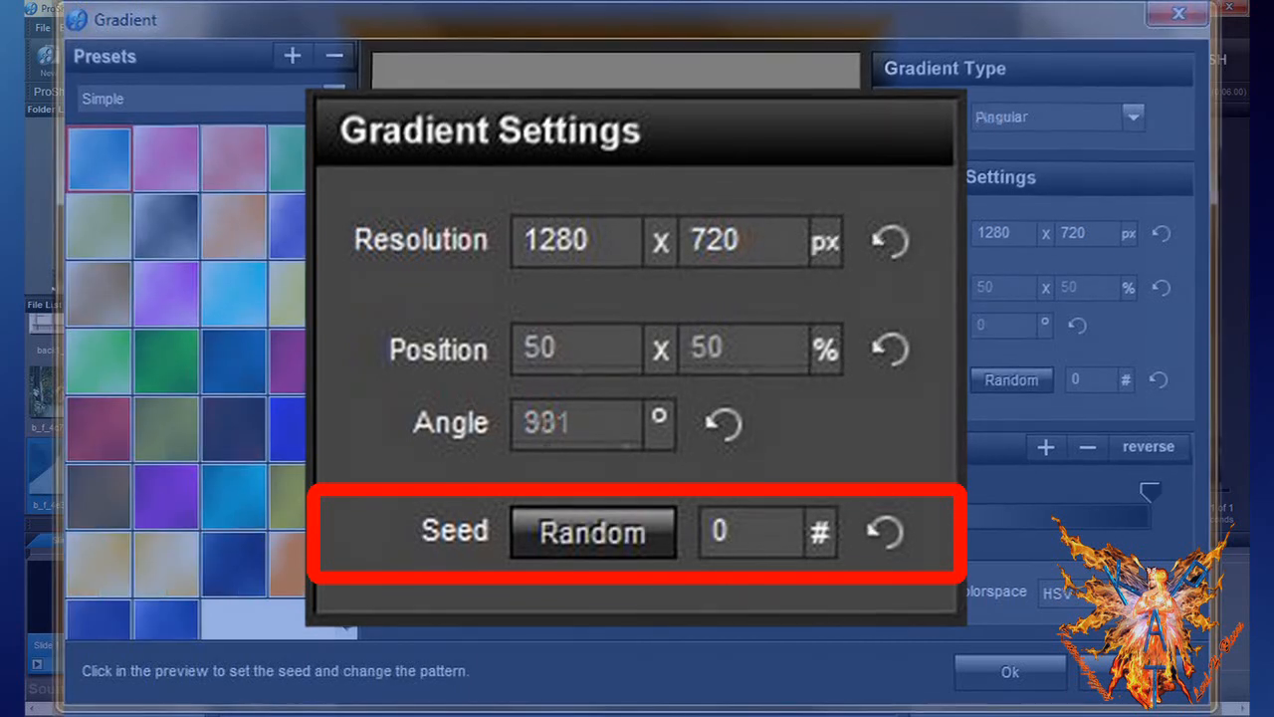